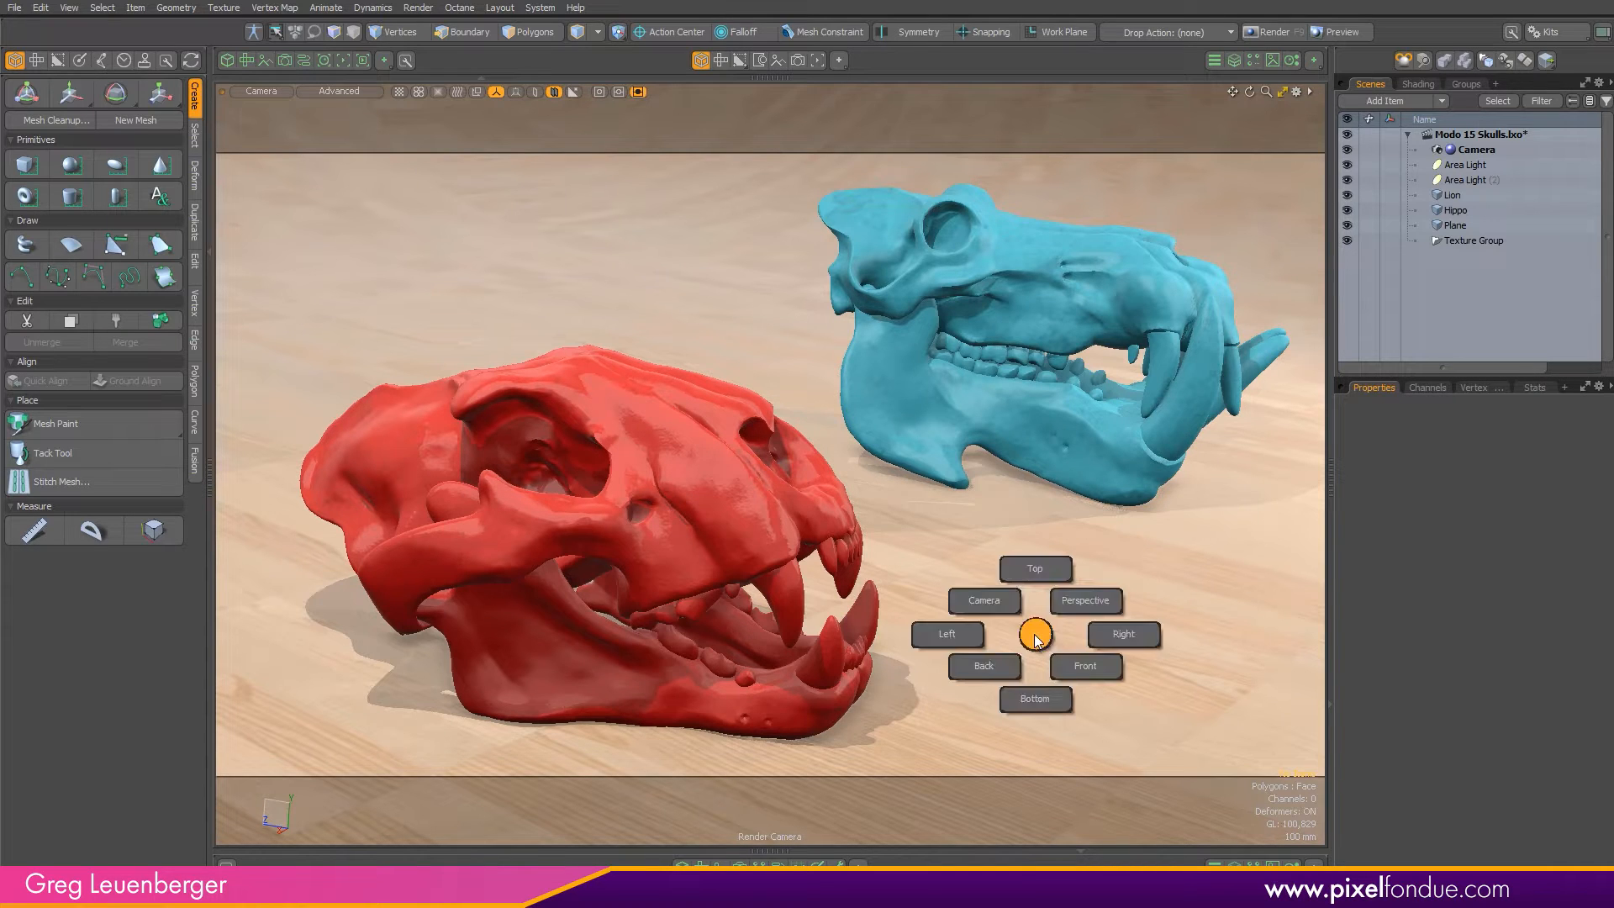
# Step: Switch to Perspective view and enable Depth of Field on the Camera item
pyautogui.click(1083, 600)
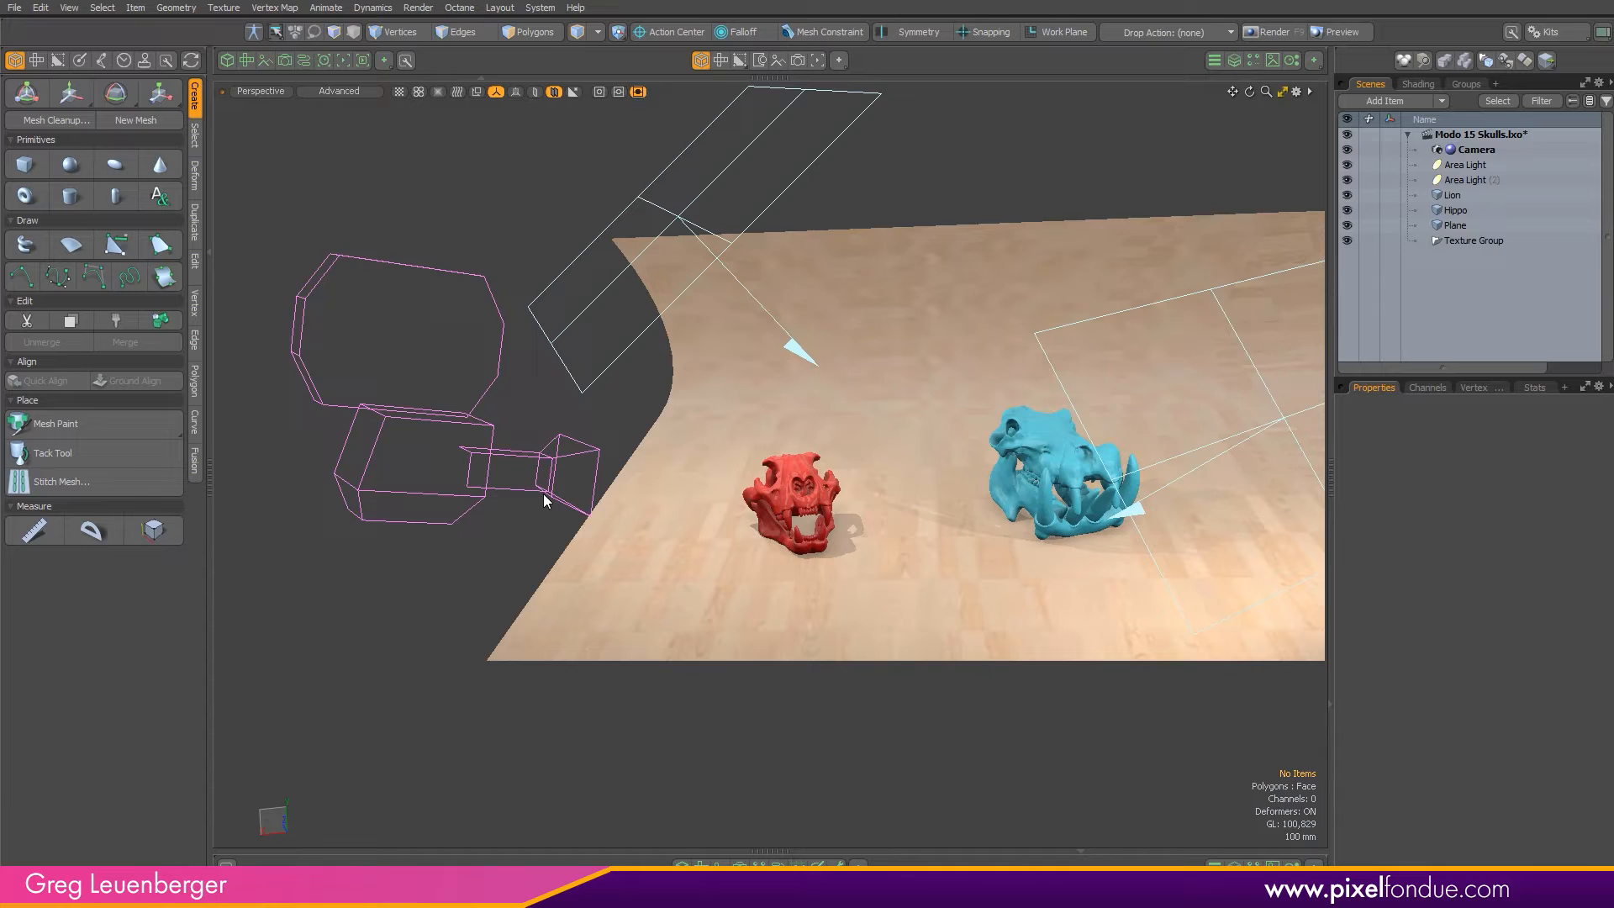
pyautogui.click(1475, 150)
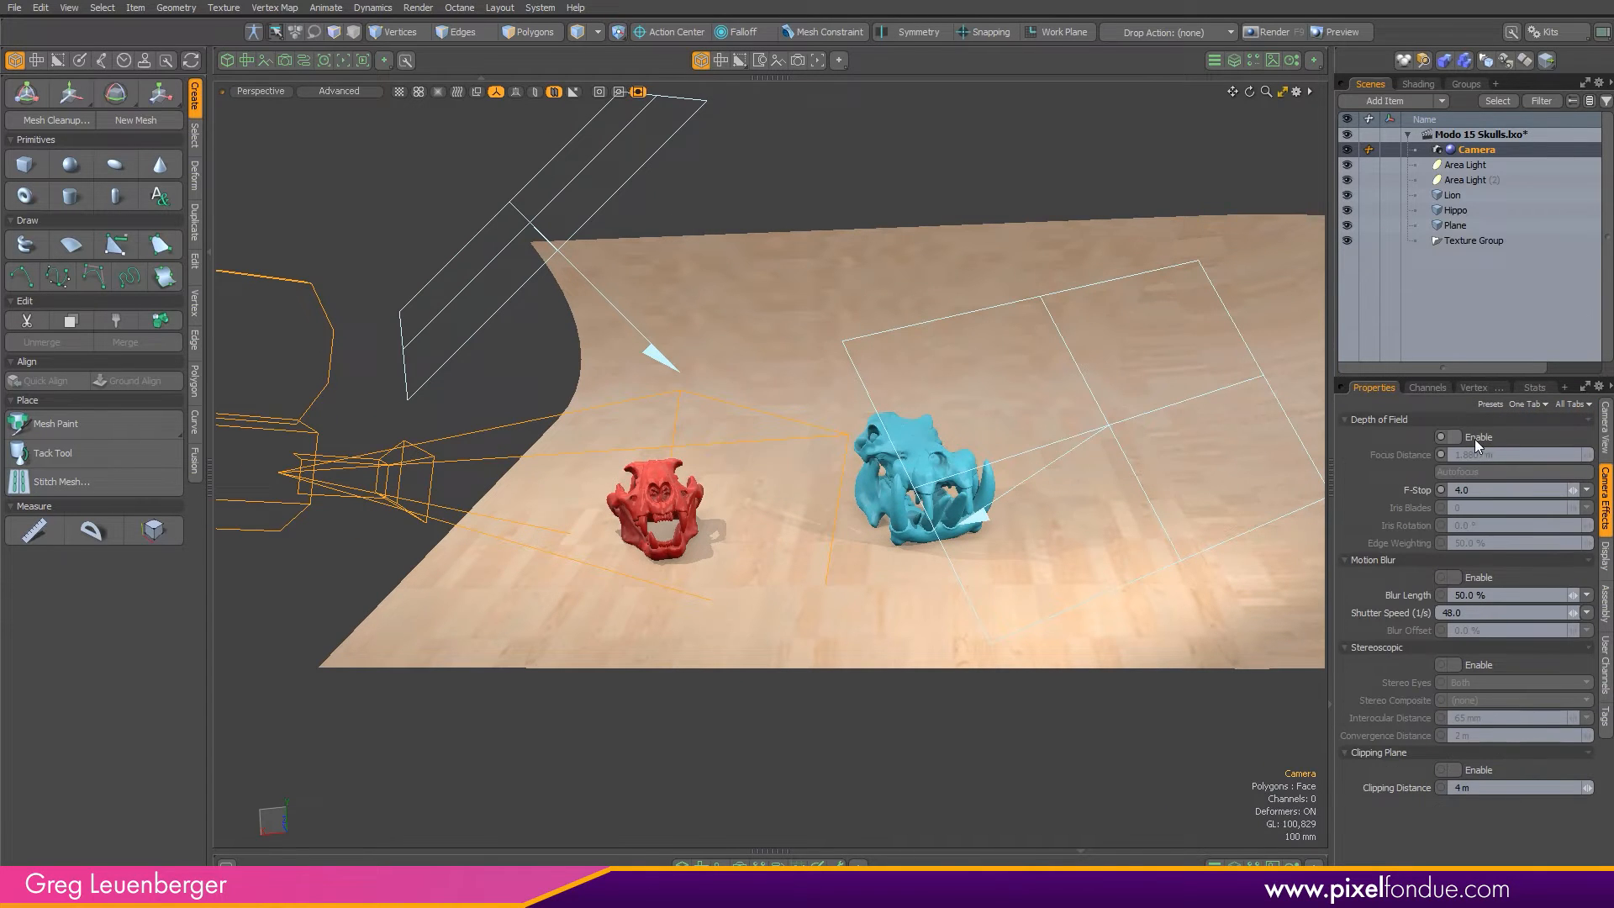
pyautogui.click(1449, 435)
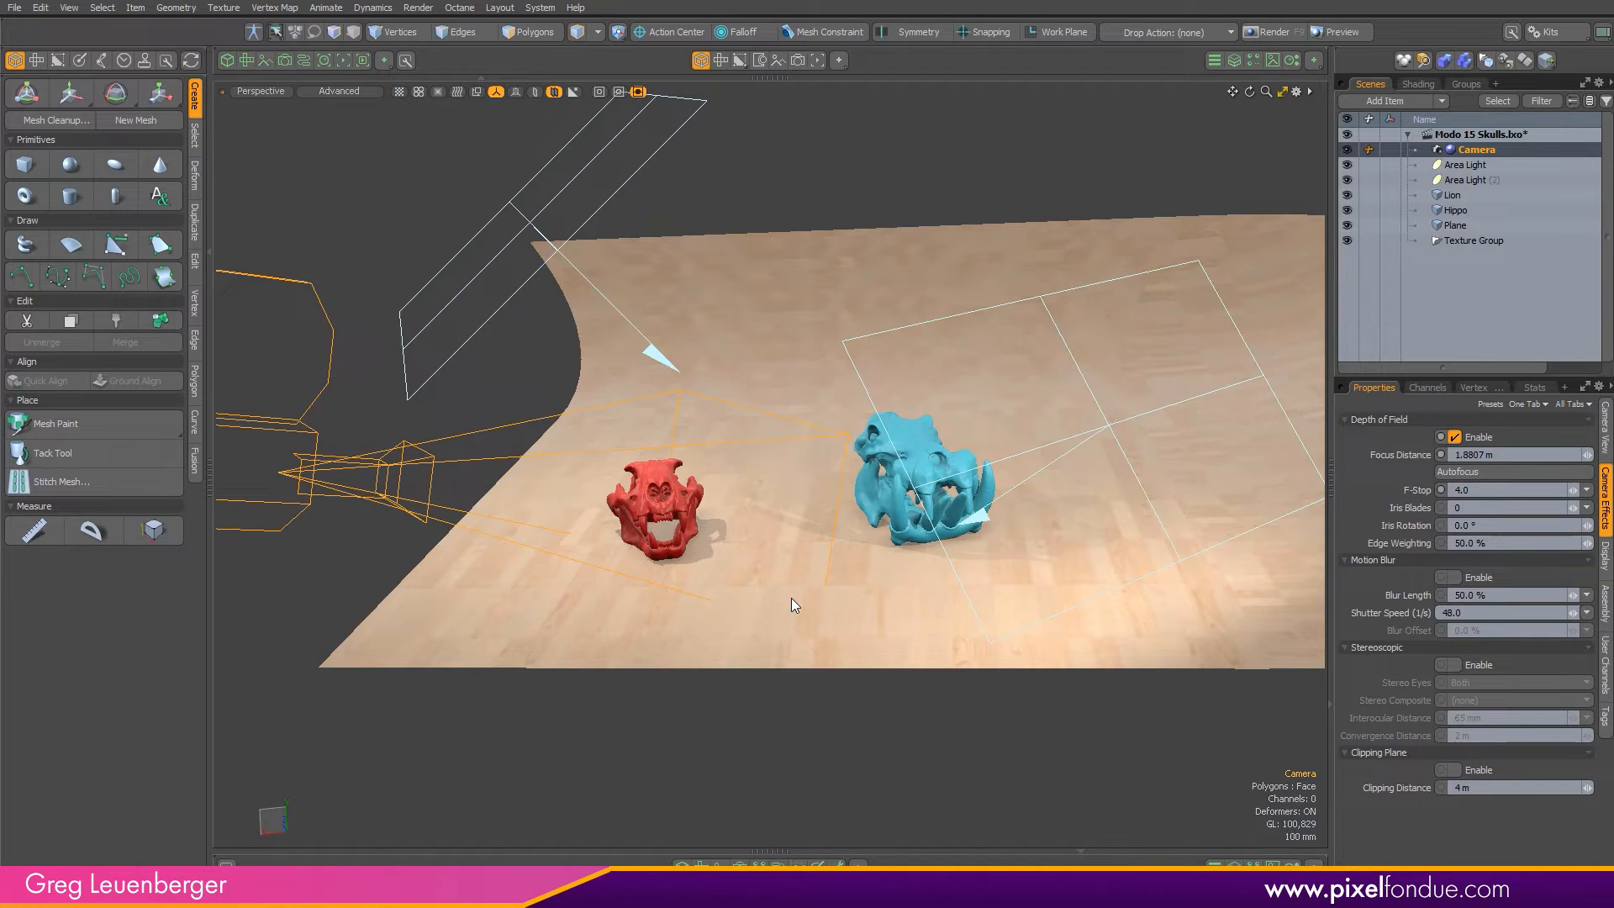
# Step: Place the camera's focus point on the red lion skull, giving about 1.42 m focus distance
pyautogui.click(25, 93)
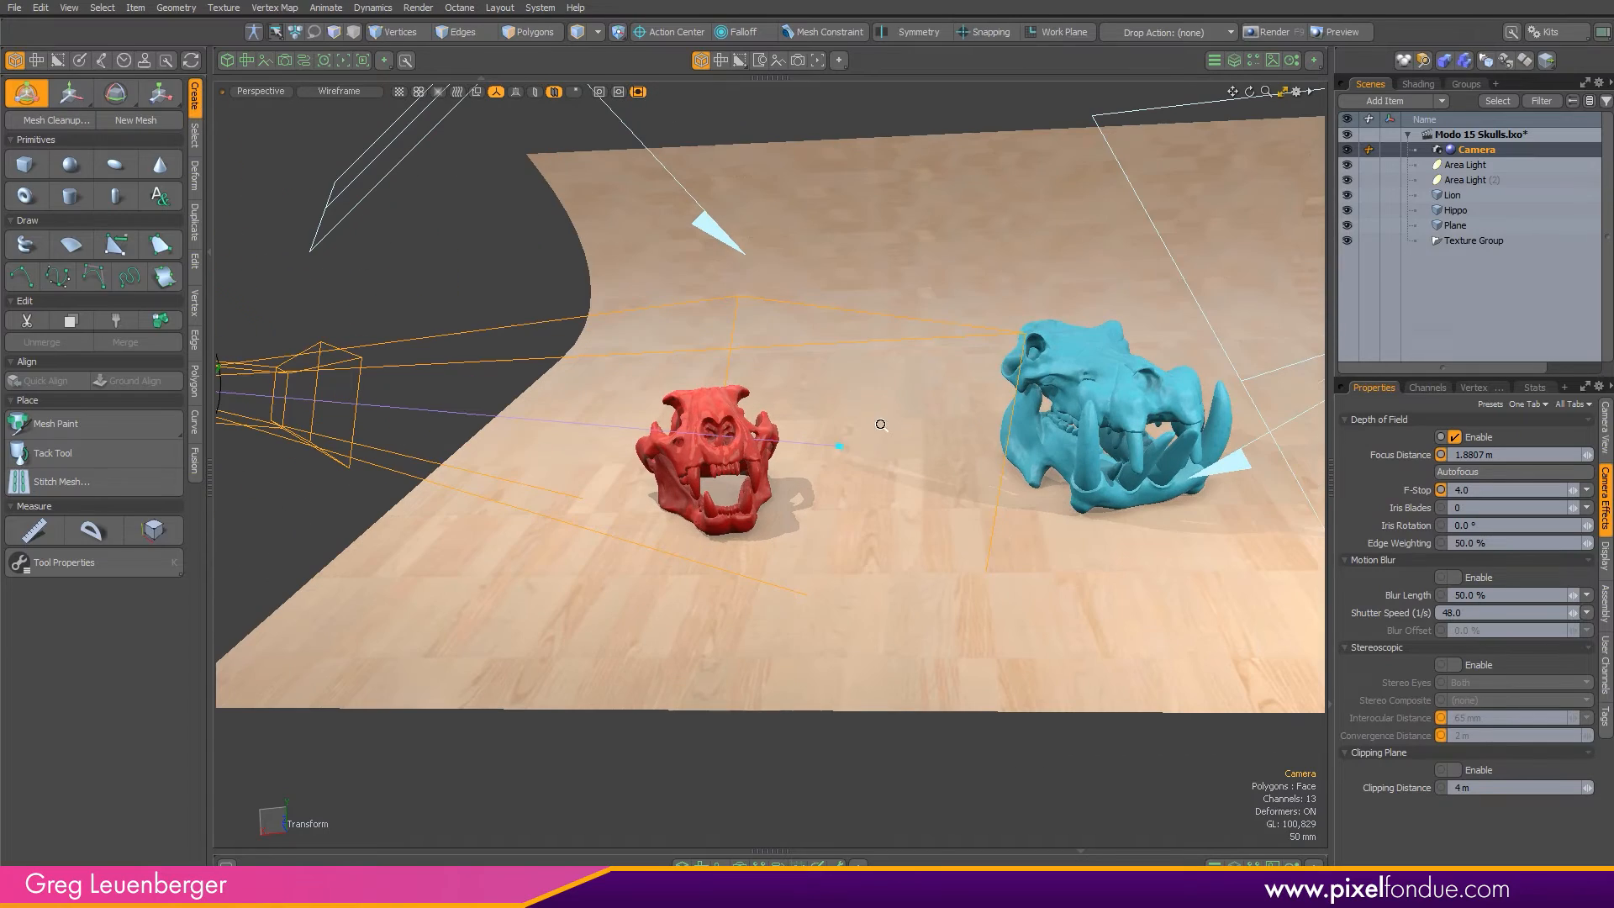
pyautogui.click(705, 453)
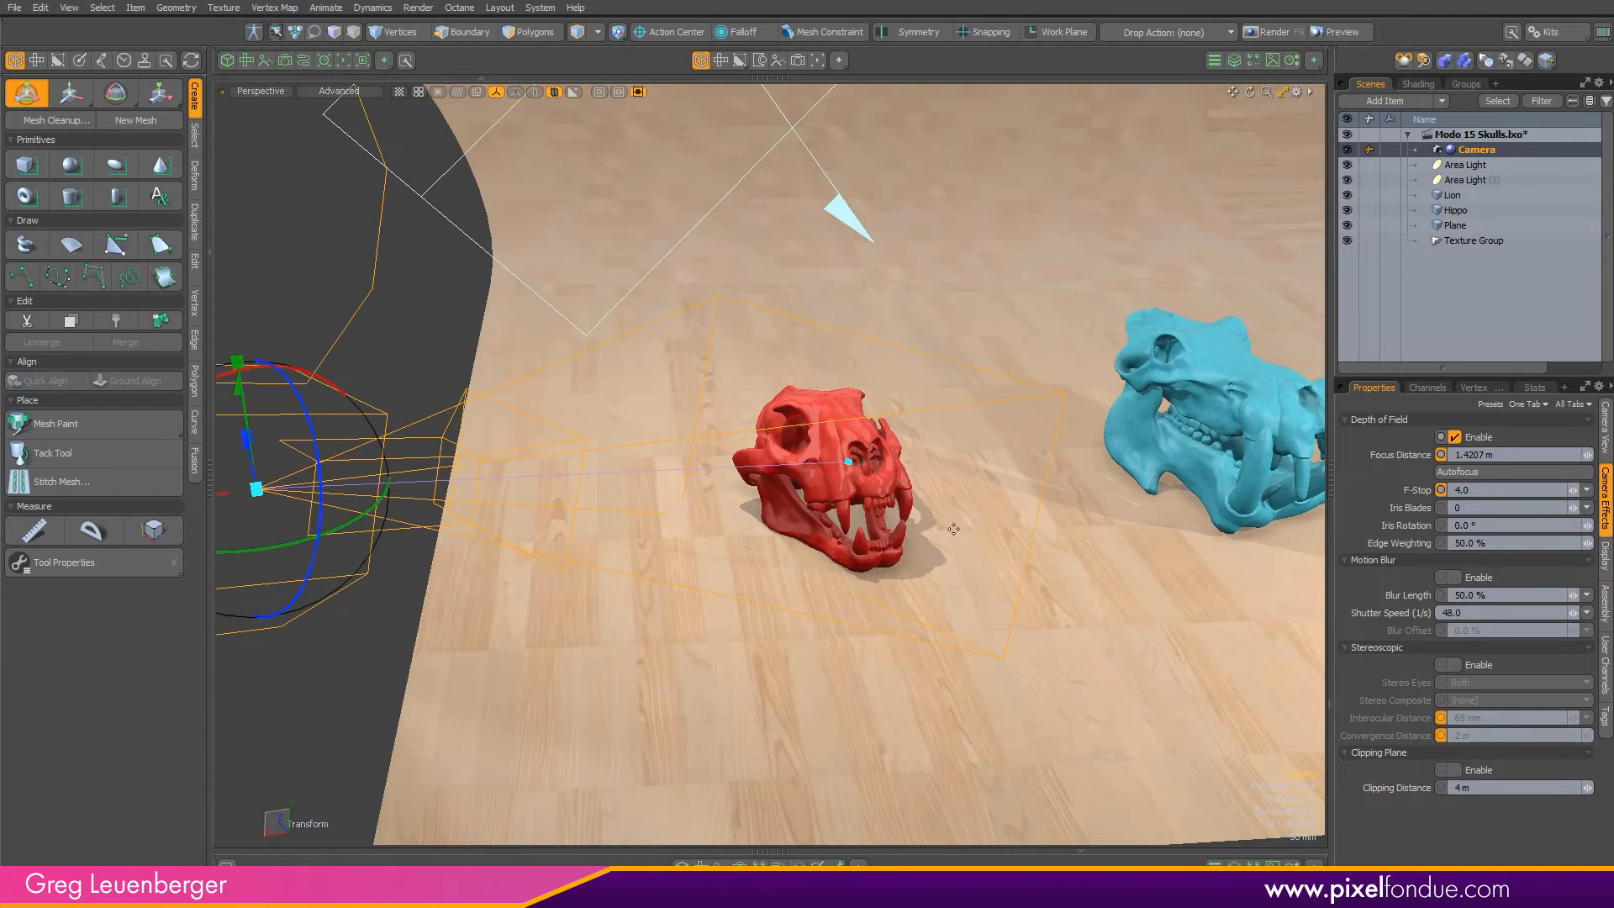
pyautogui.click(260, 91)
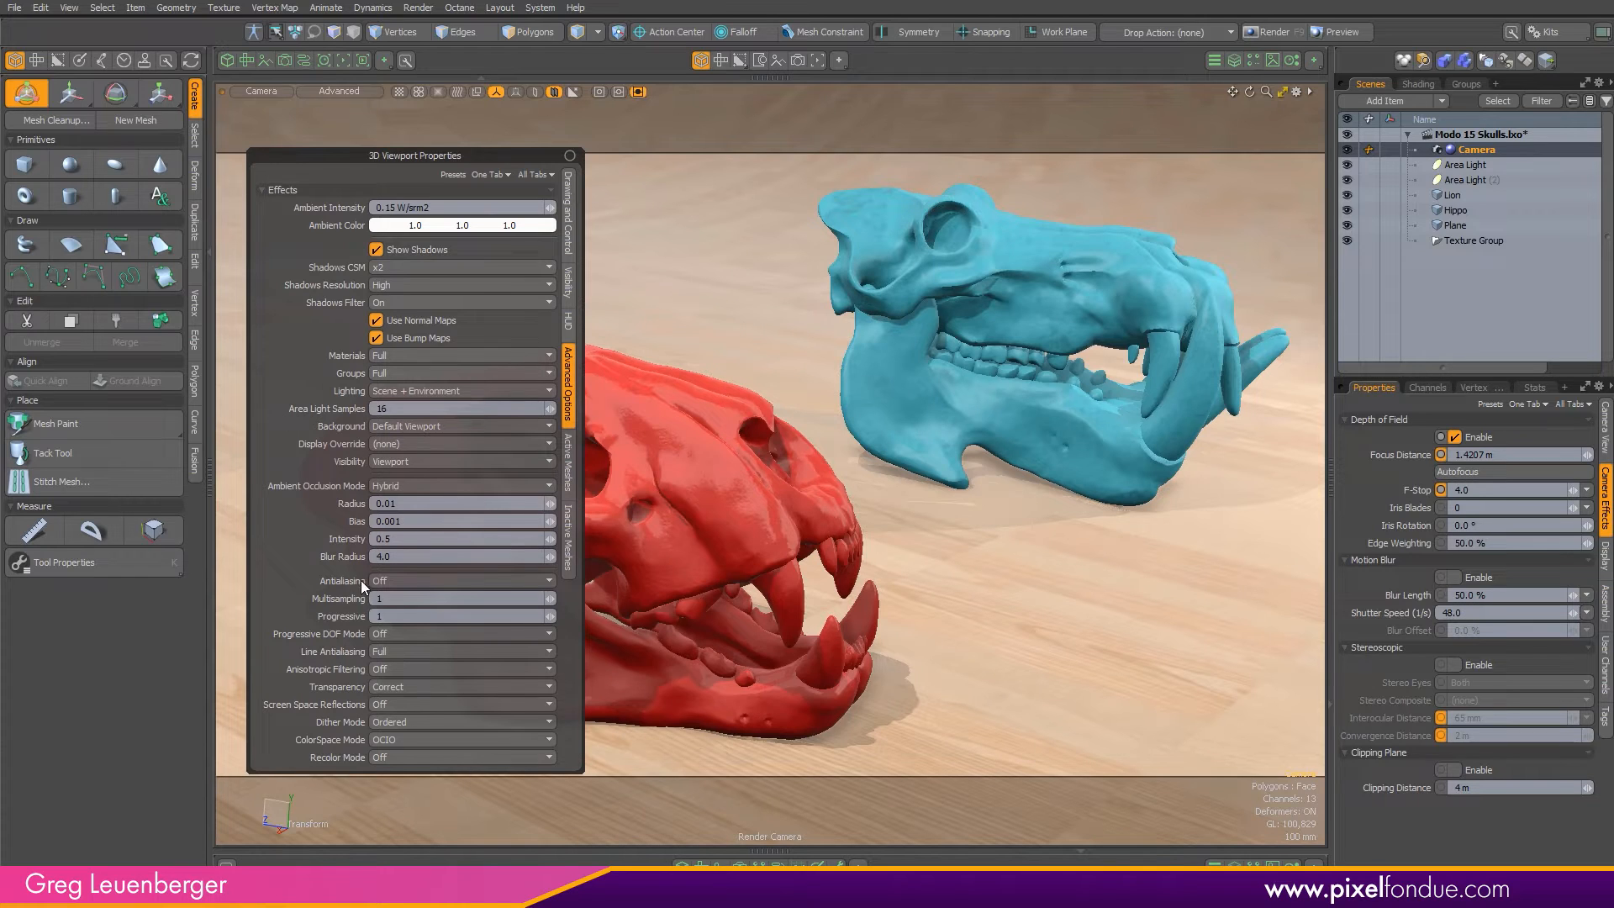
pyautogui.moveTo(293, 646)
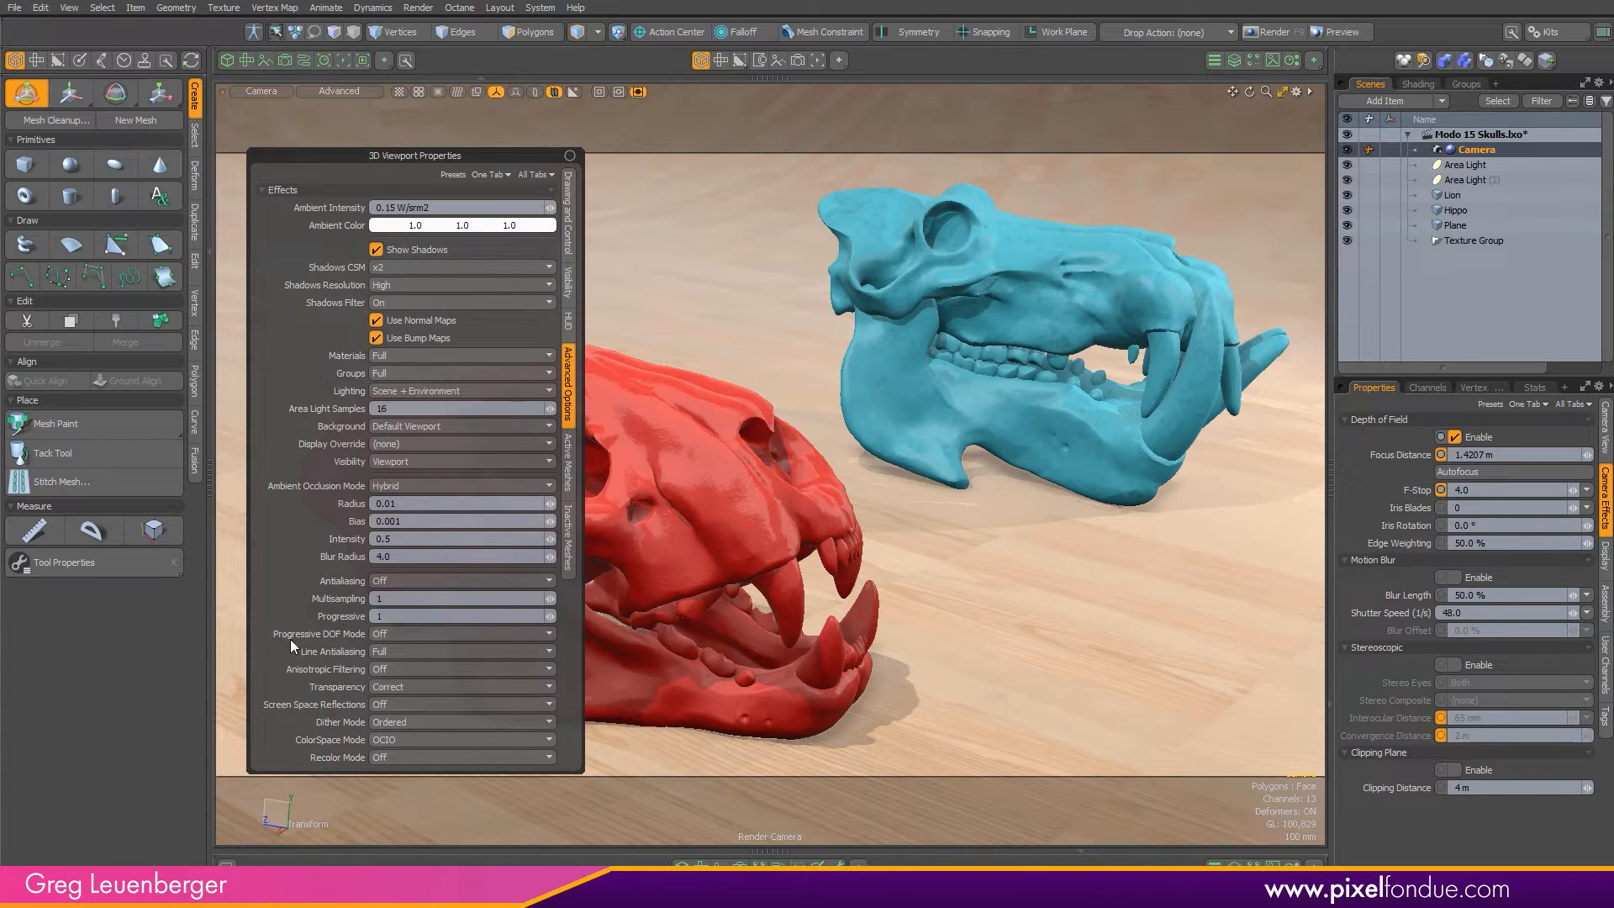
pyautogui.moveTo(331, 643)
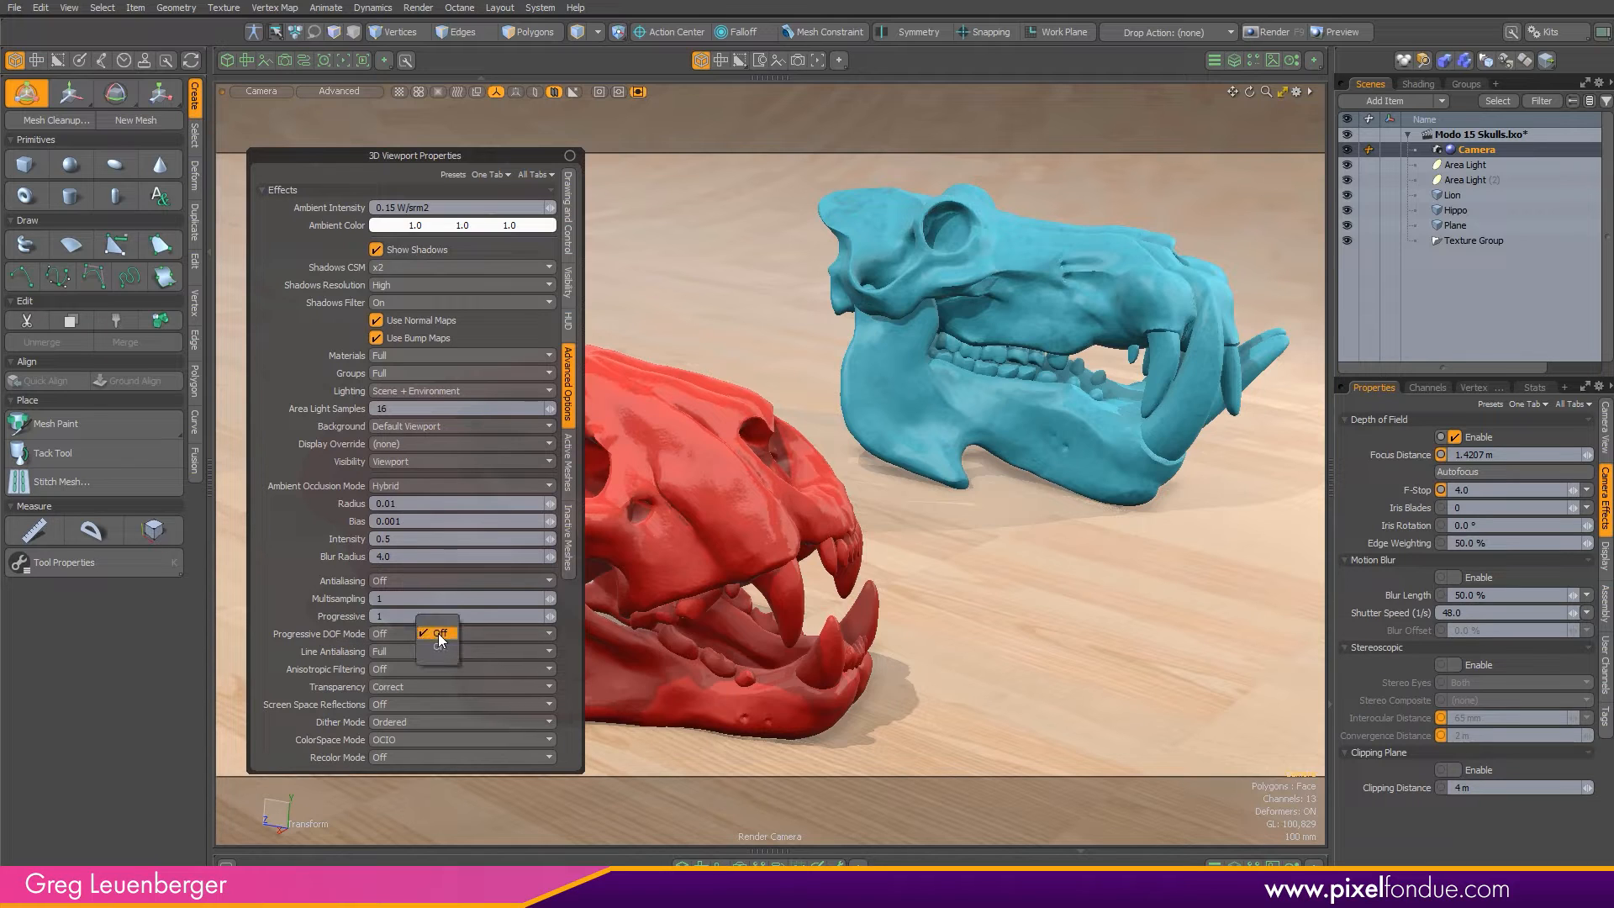
# Step: Turn Progressive DOF Mode on with 8 progressive samples in Advanced OpenGL
pyautogui.click(436, 632)
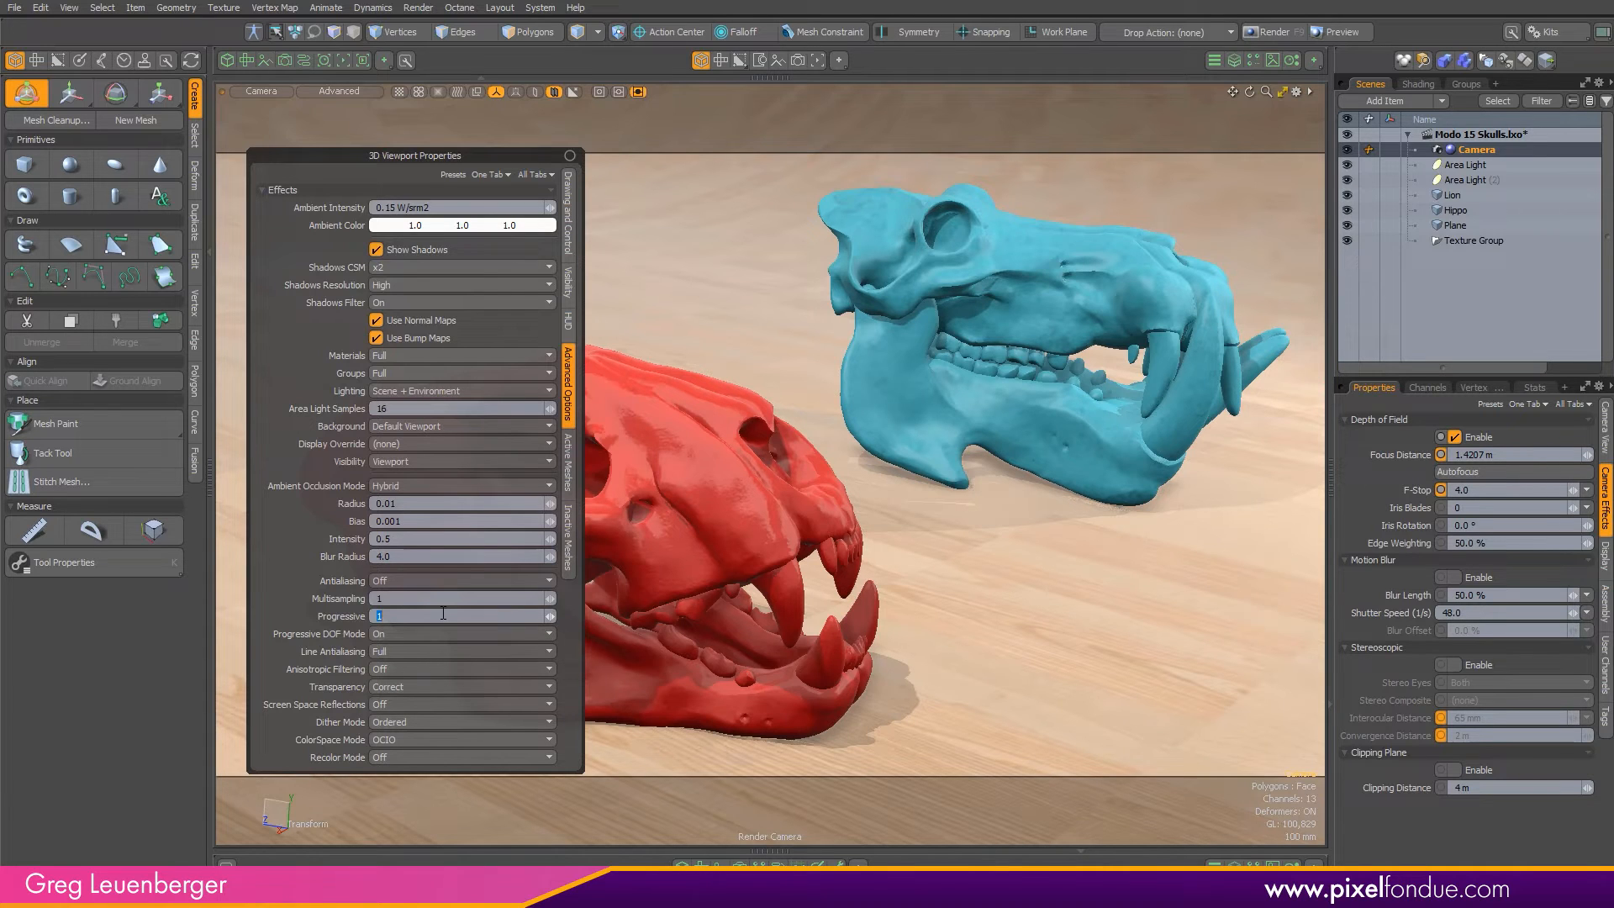
pyautogui.write('8')
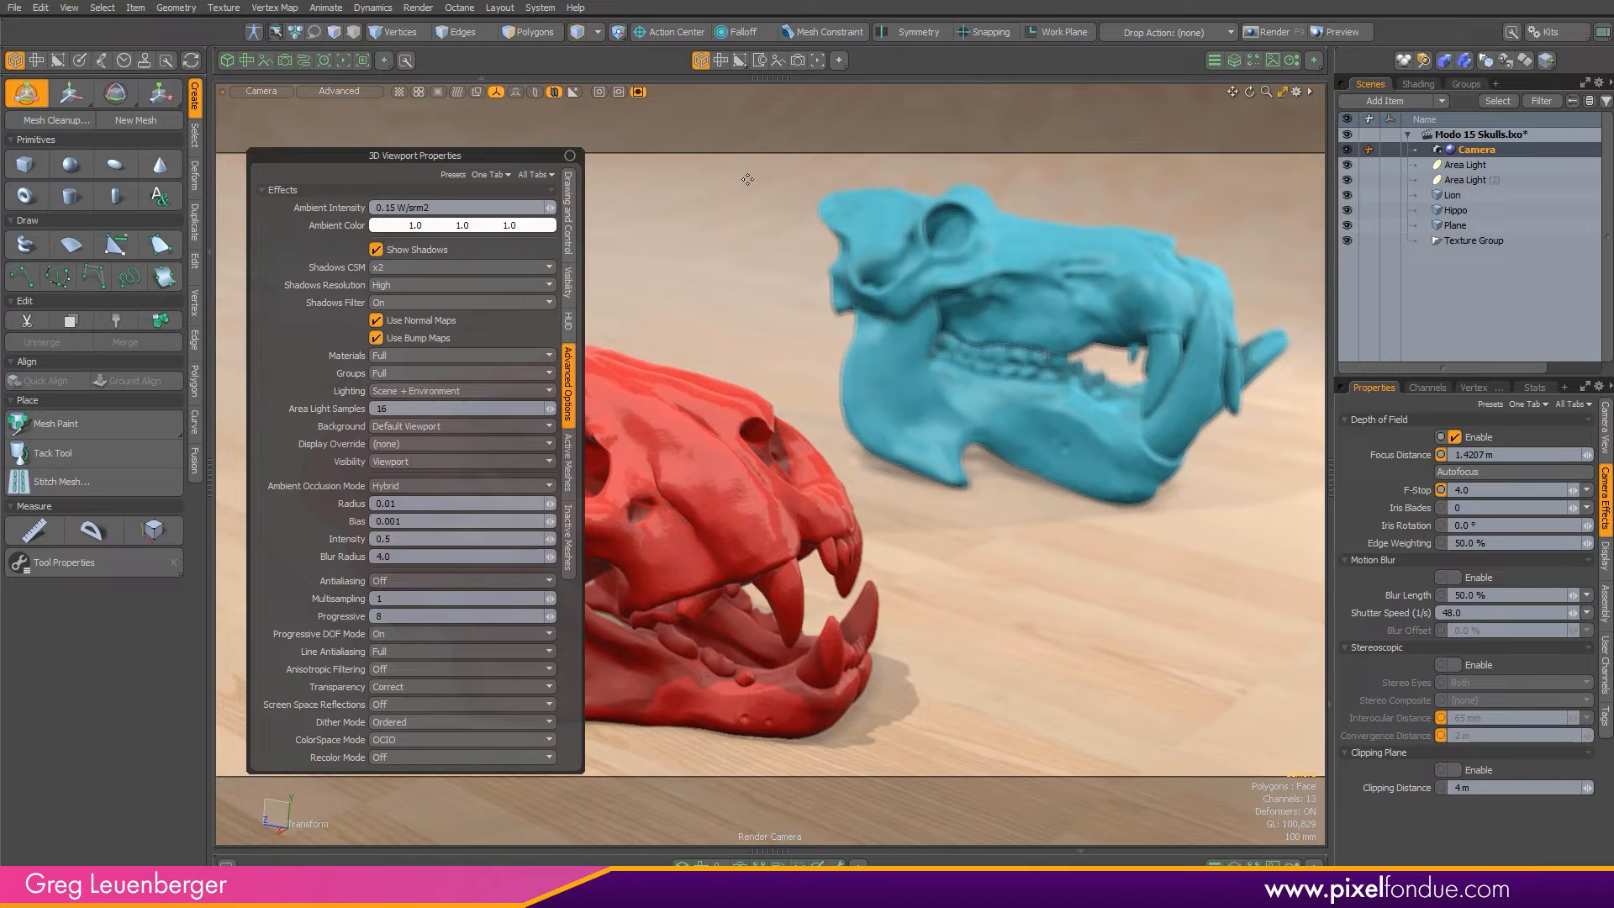
# Step: Close the viewport settings and set the camera F-Stop to 2.0, then 5.0
pyautogui.click(574, 155)
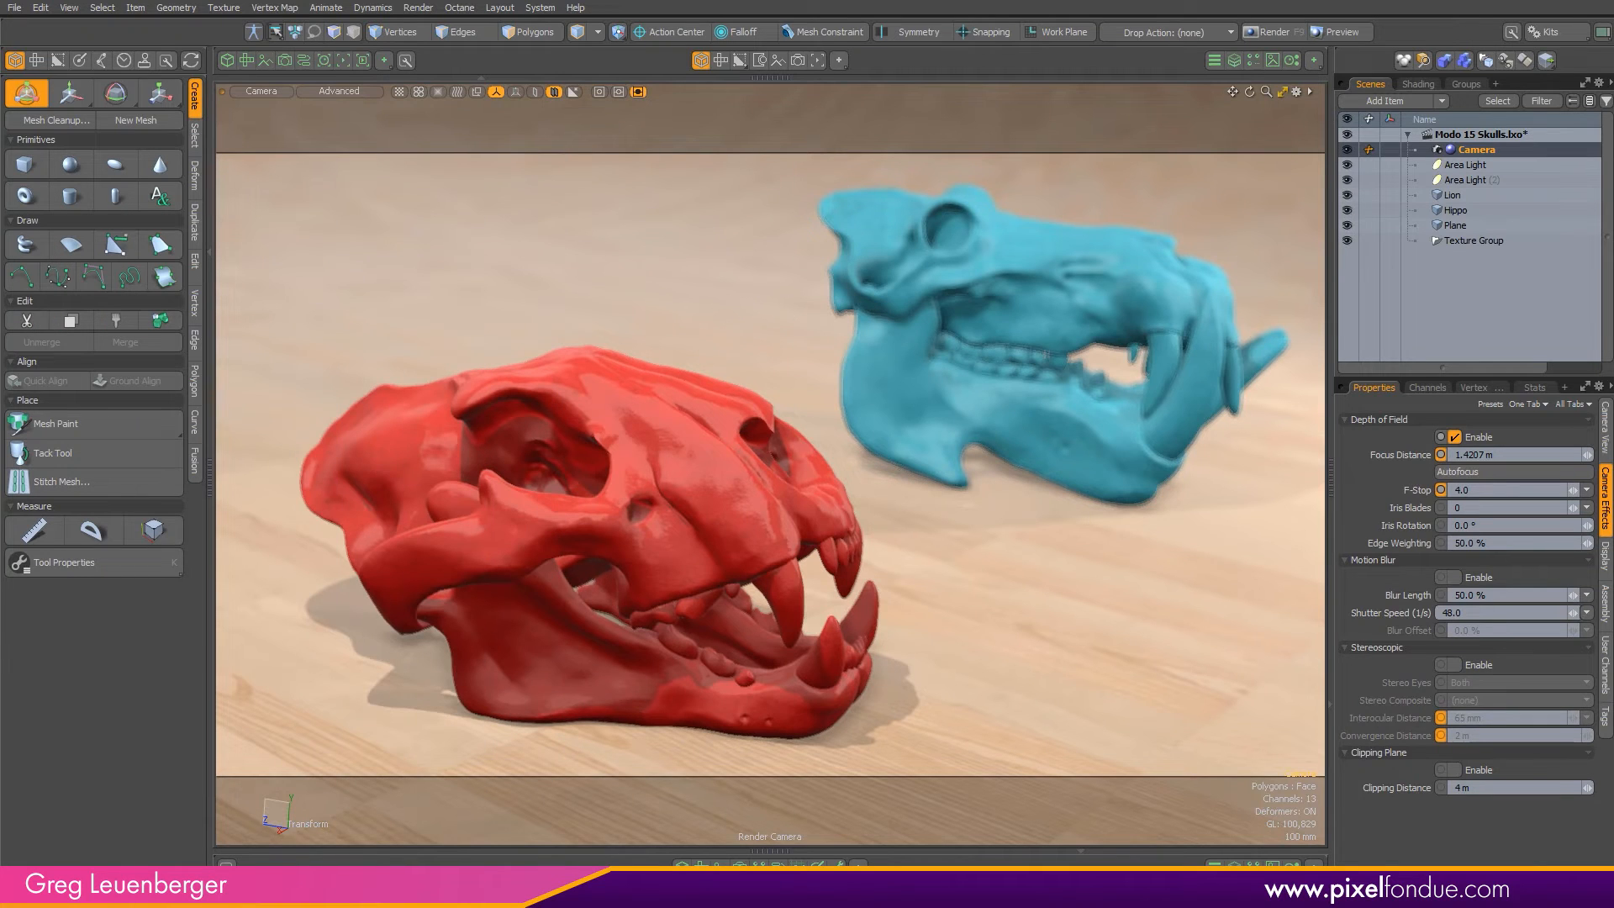
pyautogui.click(1513, 490)
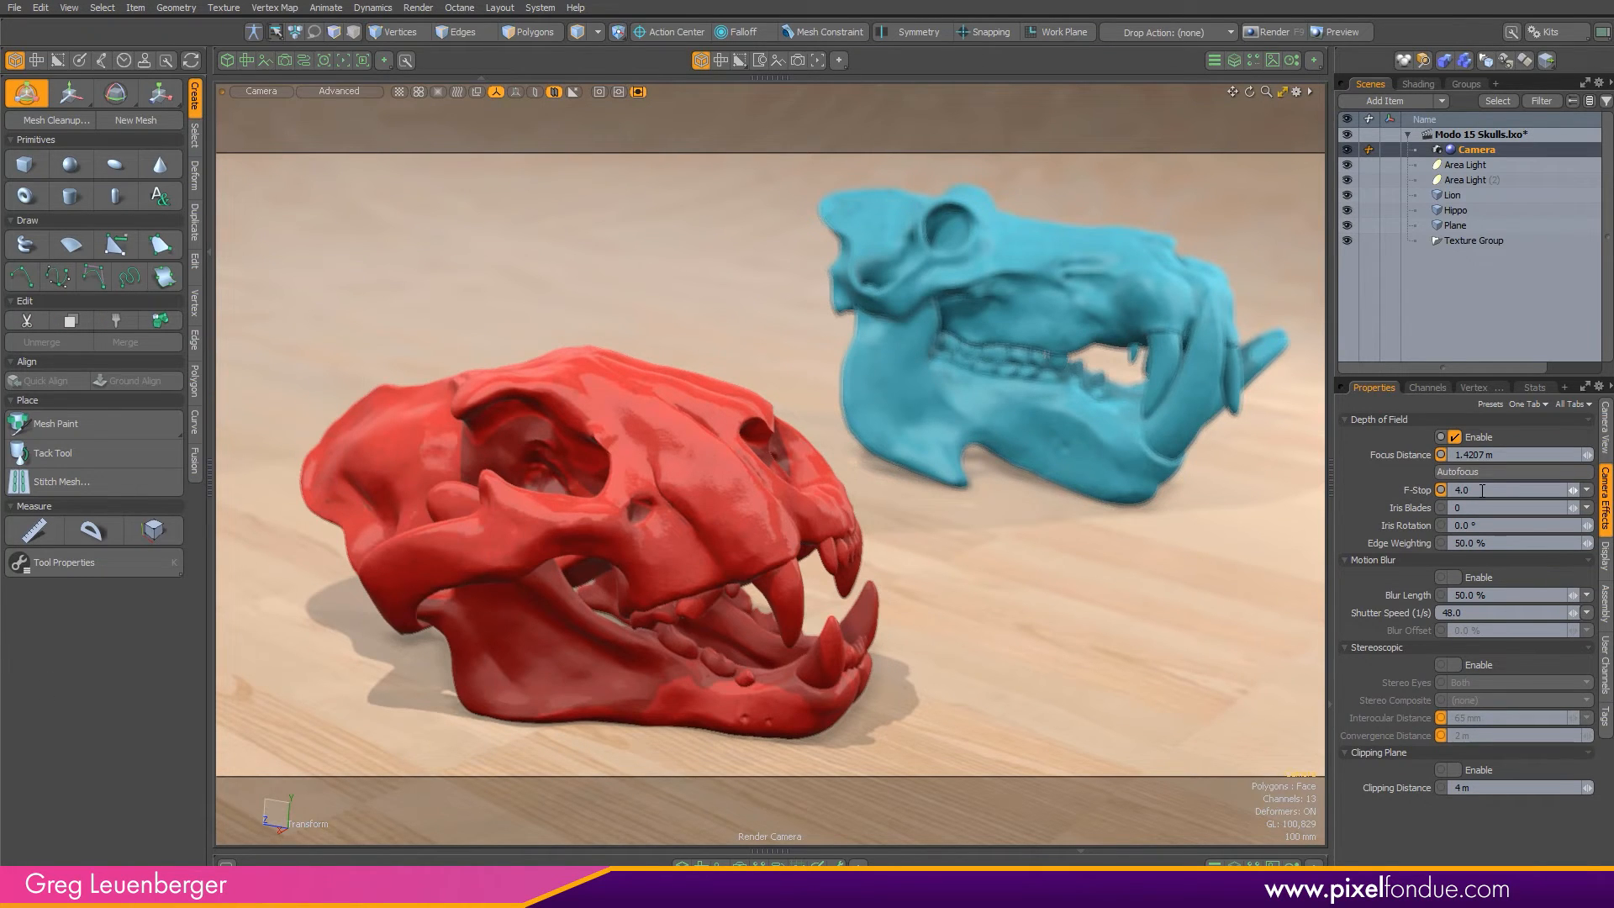
pyautogui.tripleClick(1462, 489)
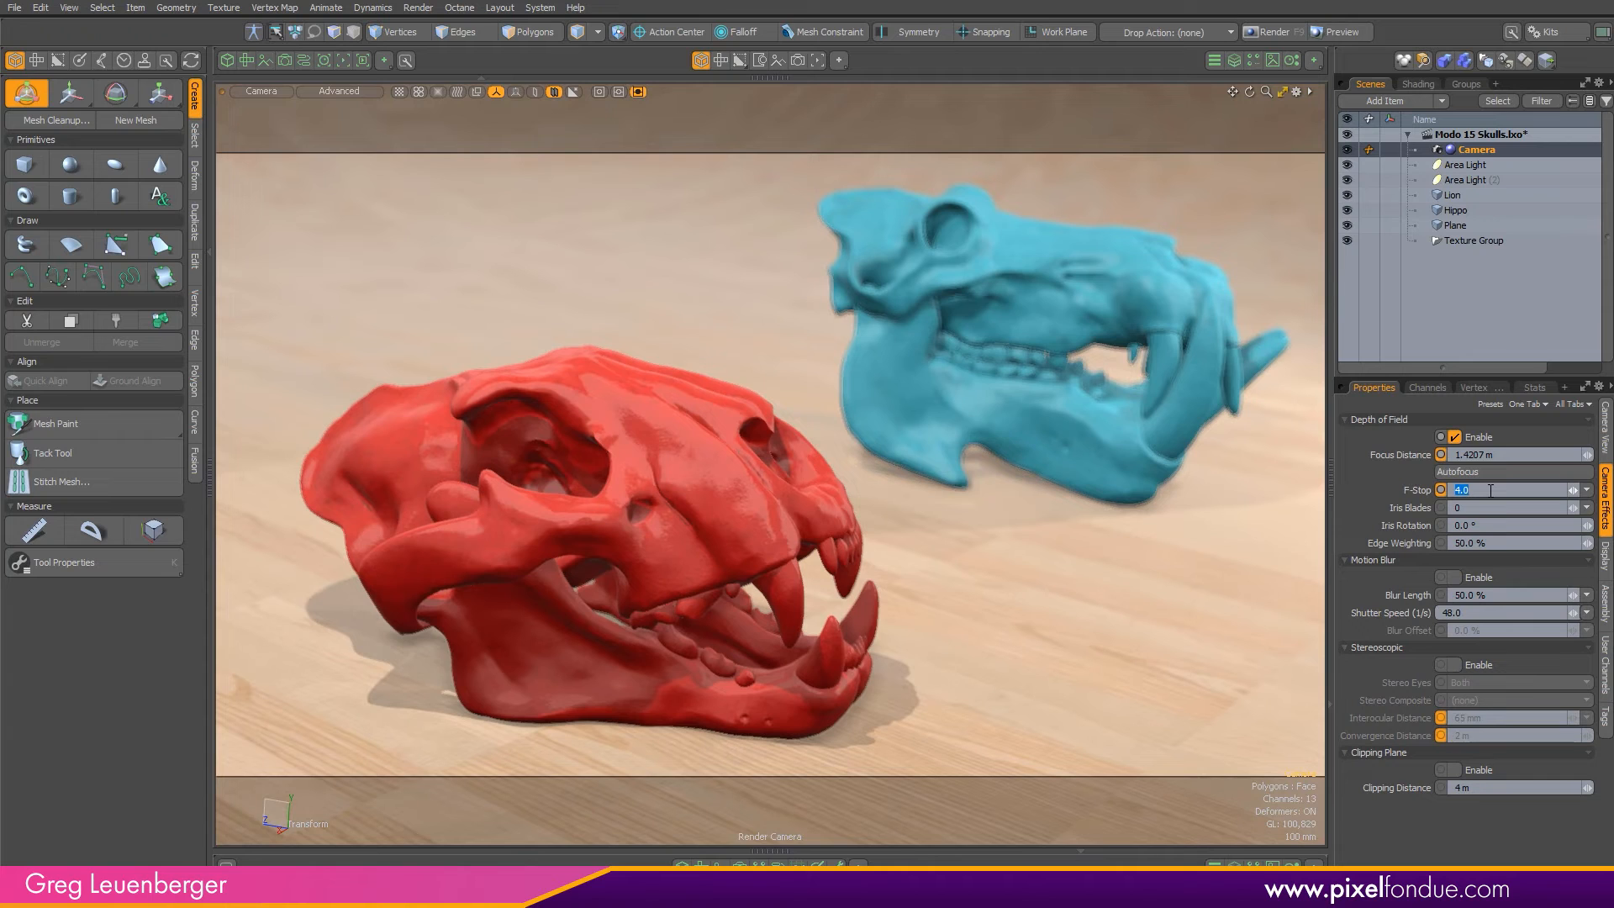
pyautogui.write('2.0')
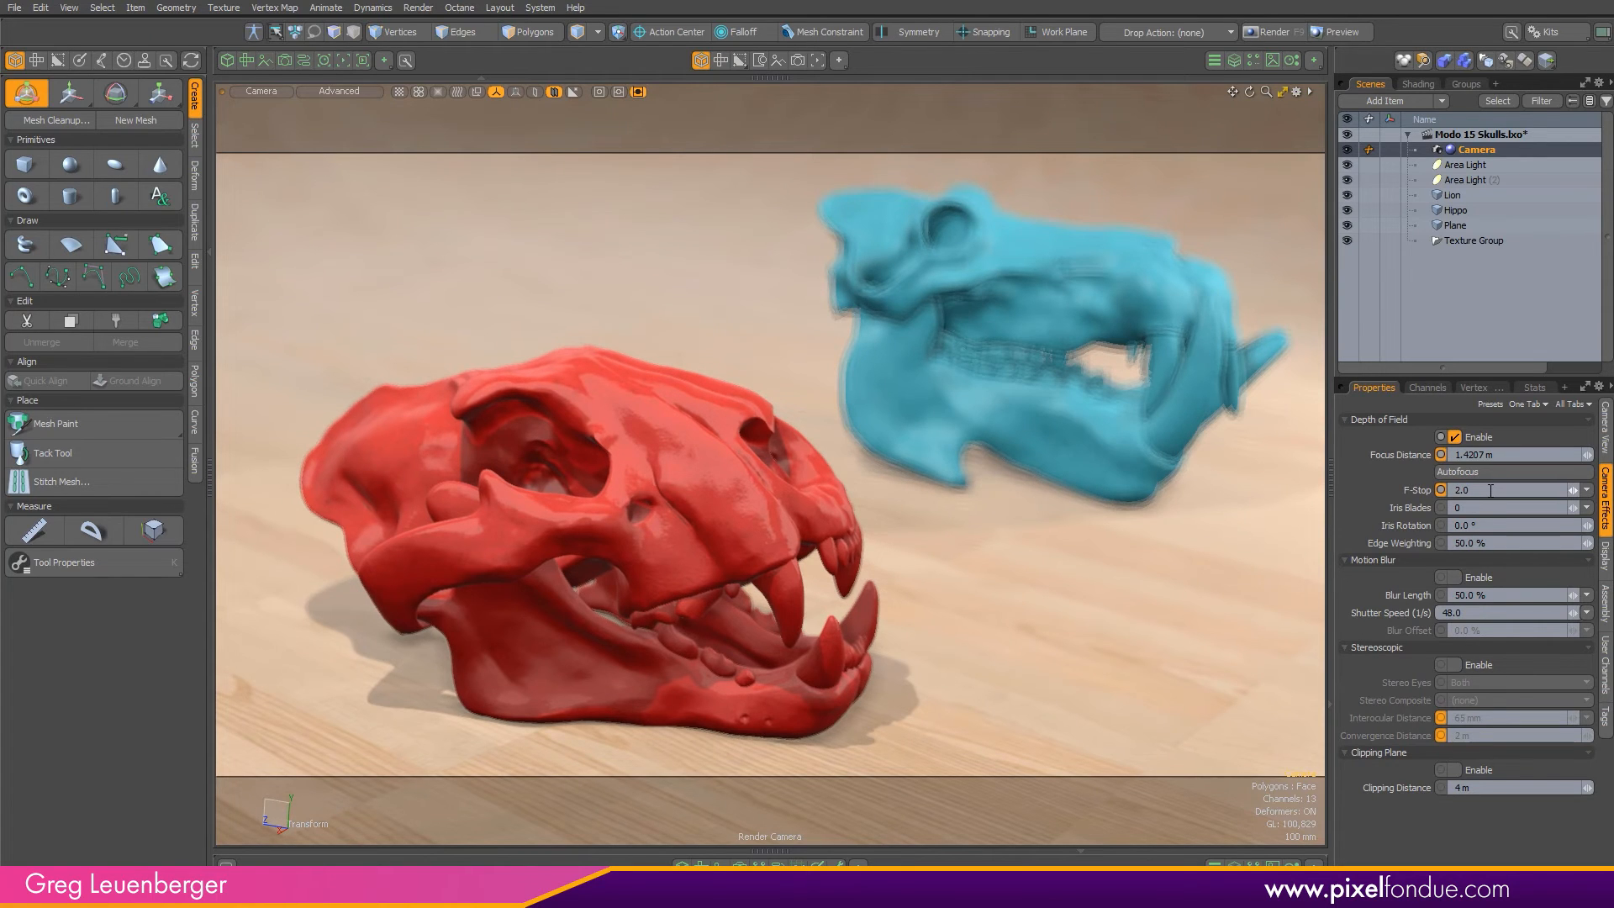
pyautogui.tripleClick(1462, 489)
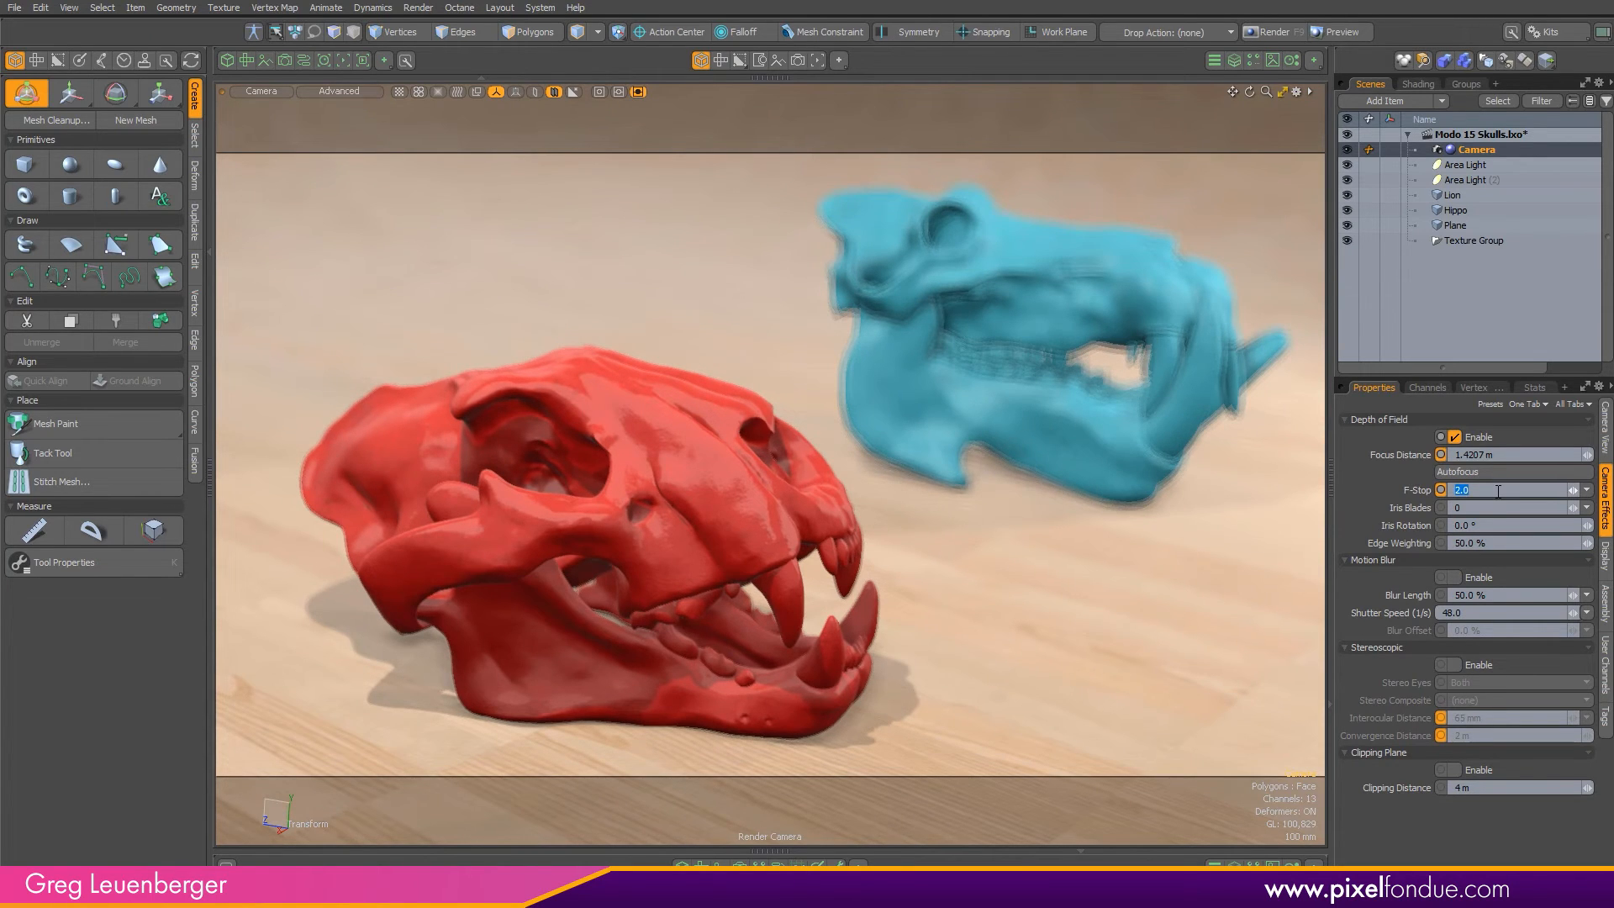
pyautogui.write('5.0')
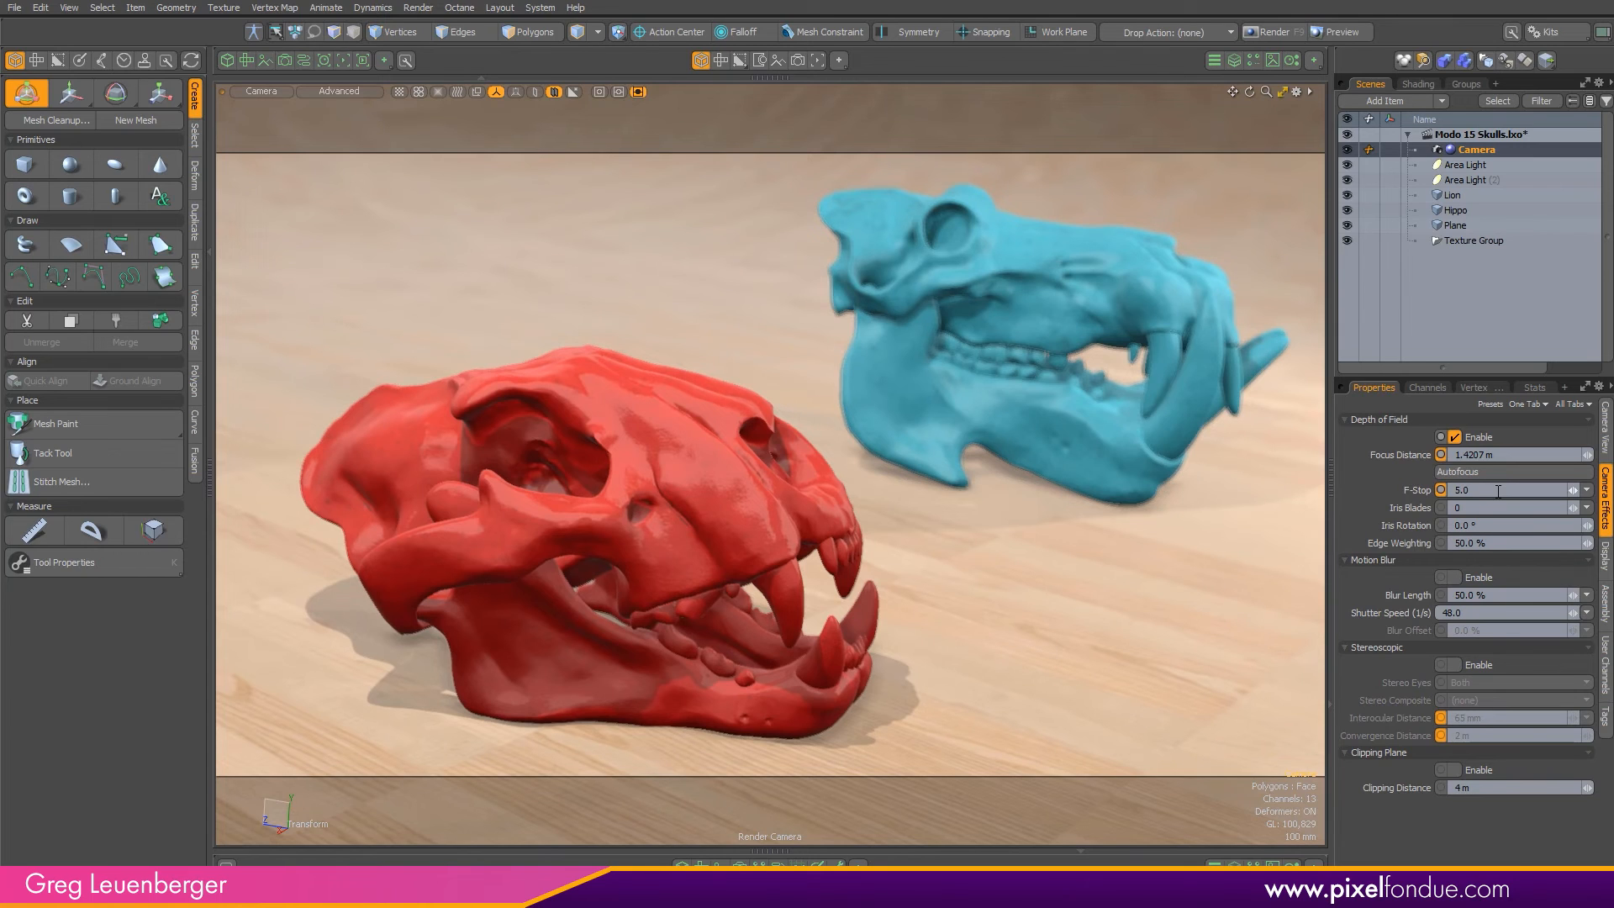